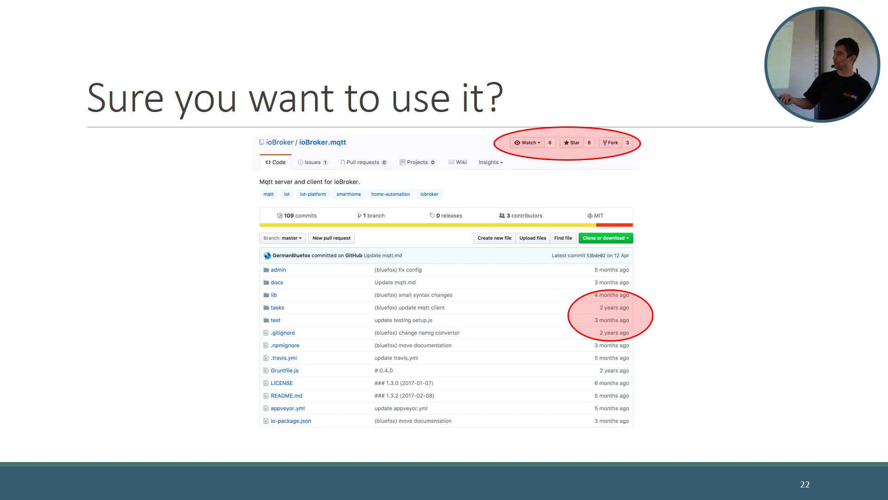
key(Right)
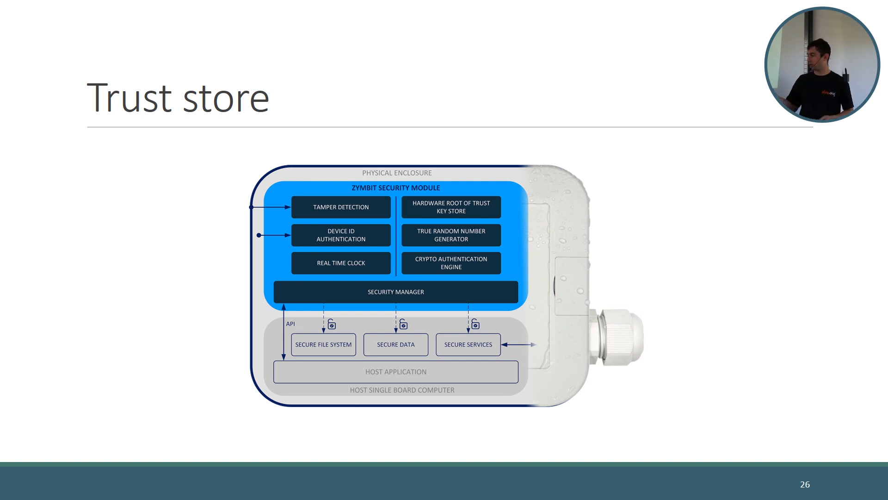
key(Right)
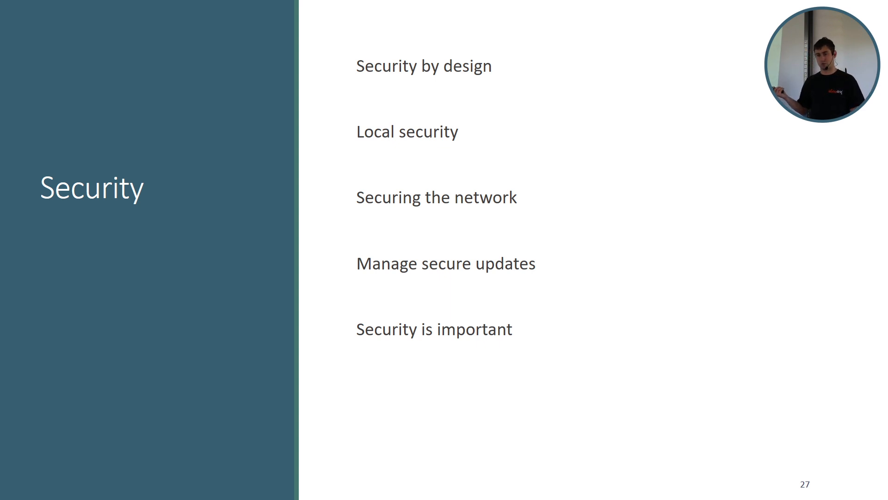